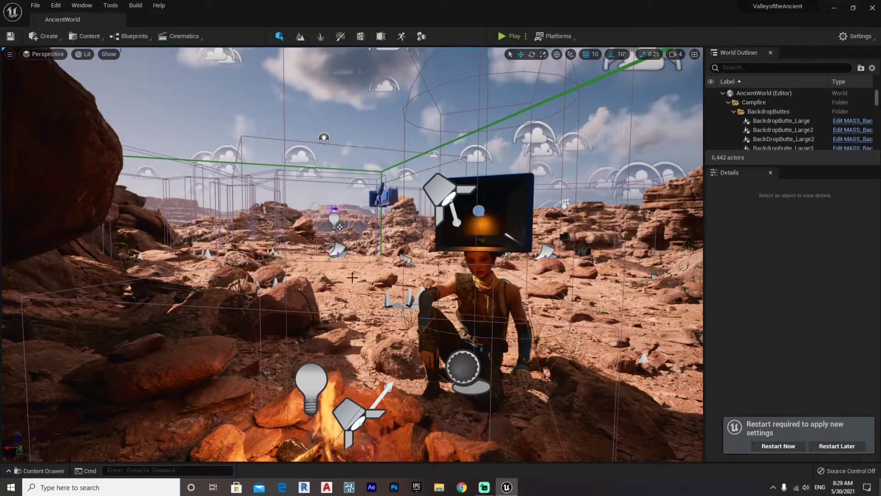
{"action": "mouse_move", "coordinate": [25, 475]}
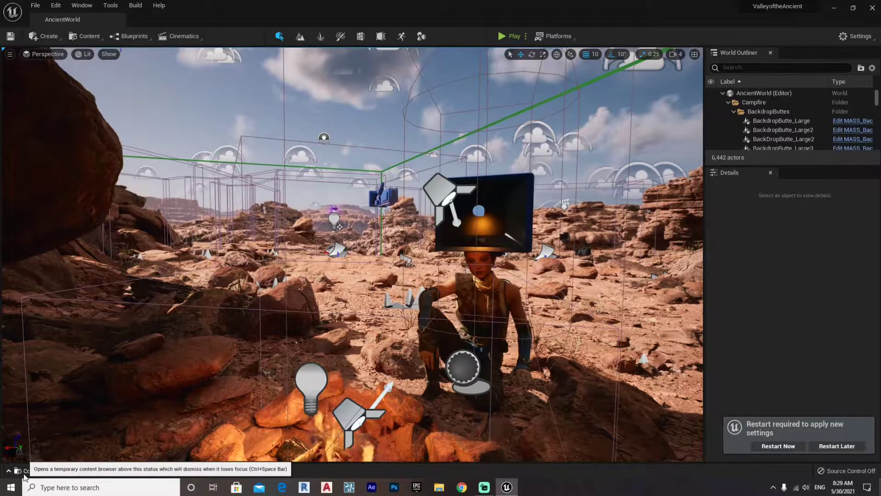
- Briefly open and dismiss a content browser, then open Project Settings at Engine > Rendering
{"action": "left_click", "coordinate": [37, 470]}
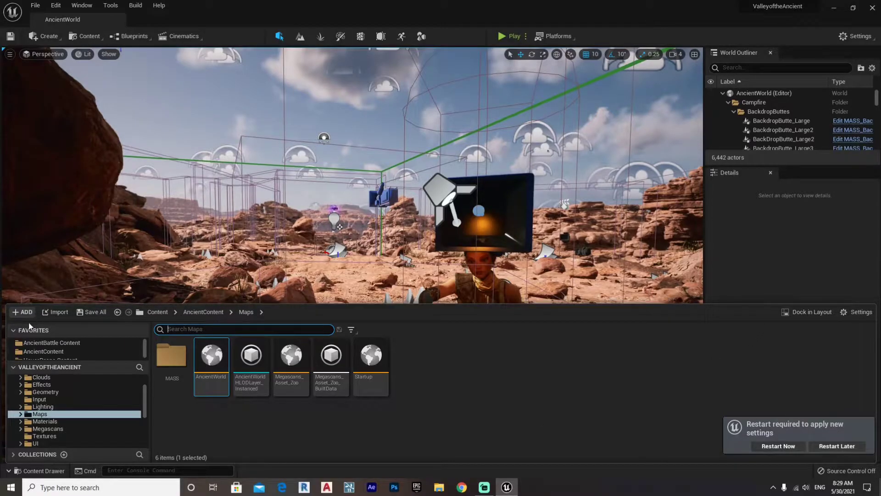
{"action": "mouse_move", "coordinate": [19, 474]}
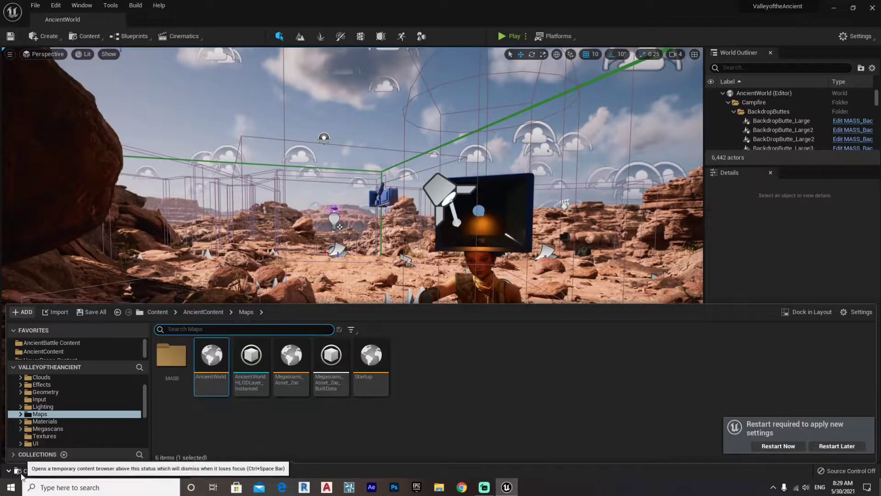
{"action": "left_click", "coordinate": [23, 475]}
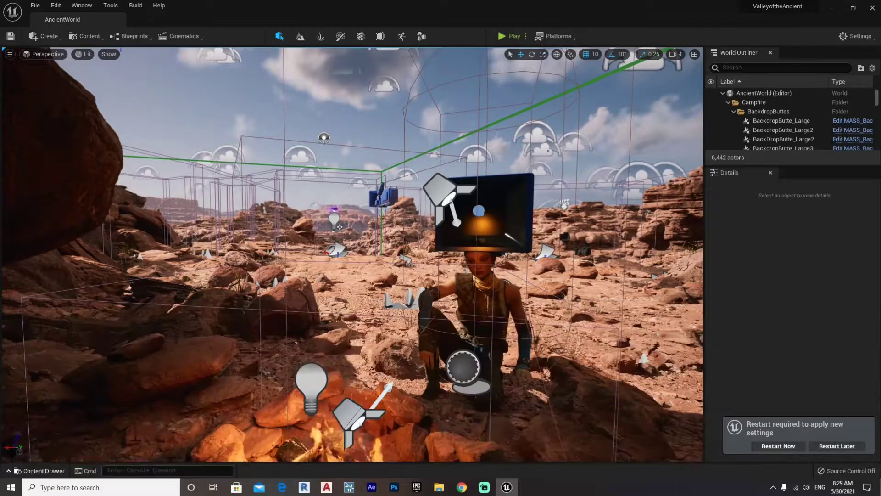
{"action": "mouse_move", "coordinate": [336, 130]}
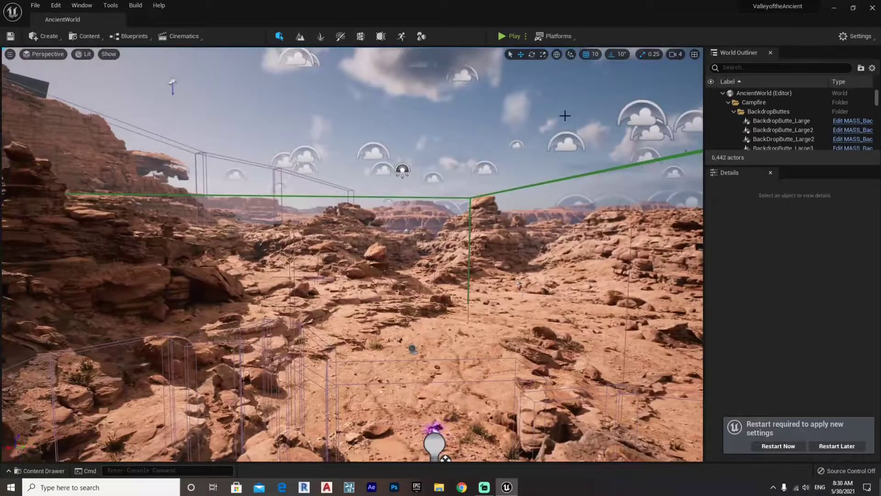
{"action": "left_click", "coordinate": [855, 36]}
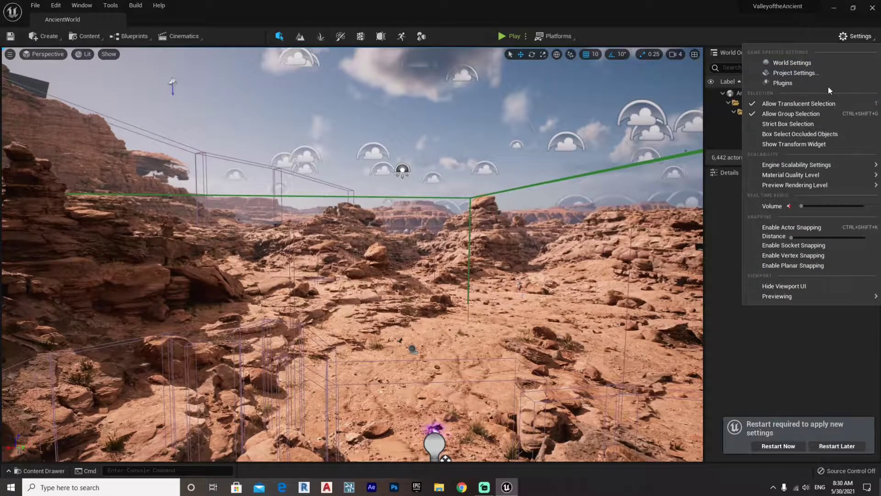
{"action": "left_click", "coordinate": [796, 73]}
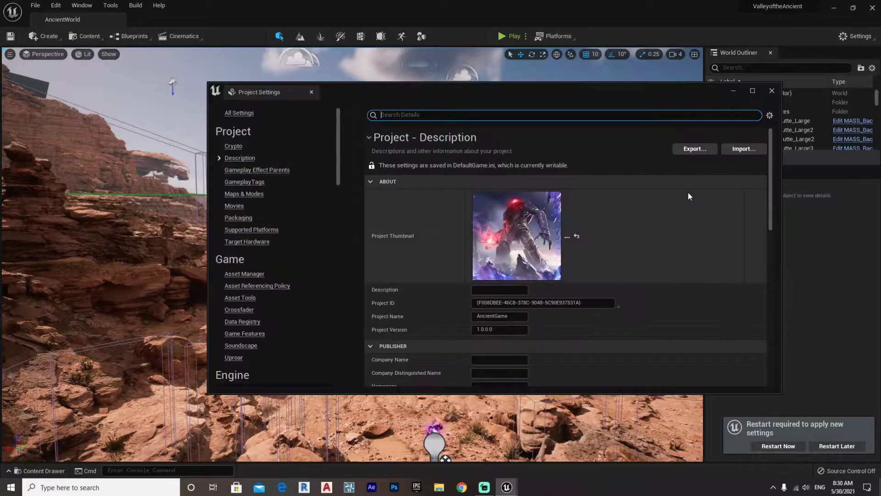
{"action": "scroll", "scroll_direction": "down", "scroll_amount": 3}
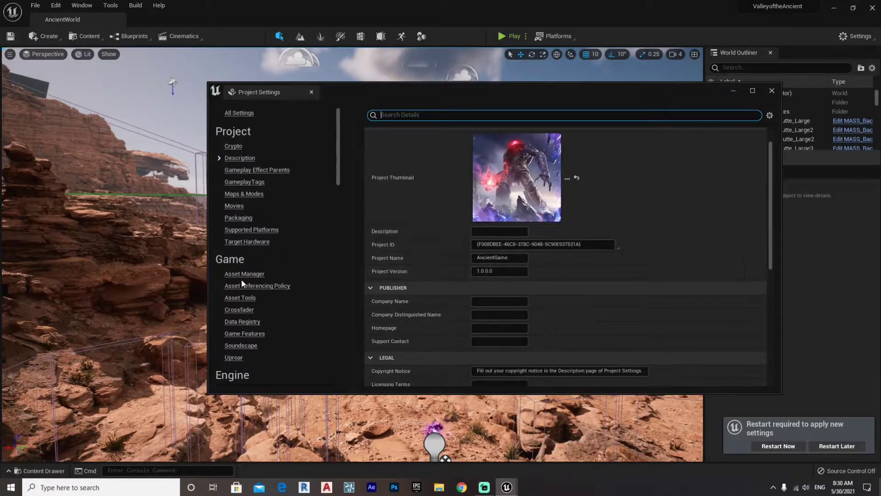
{"action": "scroll", "scroll_direction": "down", "scroll_amount": 3}
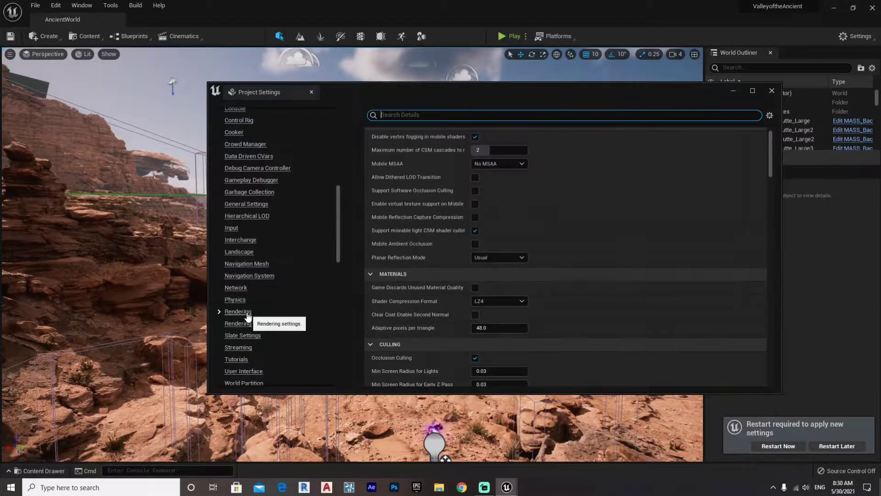
- Scroll to Global Illumination and set Dynamic Global Illumination Method to Lumen
{"action": "scroll", "scroll_direction": "down", "scroll_amount": 3}
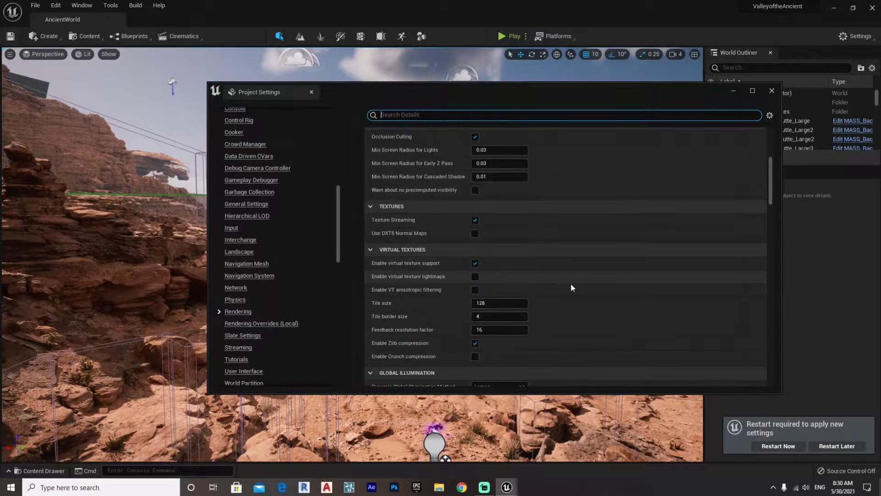
{"action": "scroll", "scroll_direction": "down", "scroll_amount": 3}
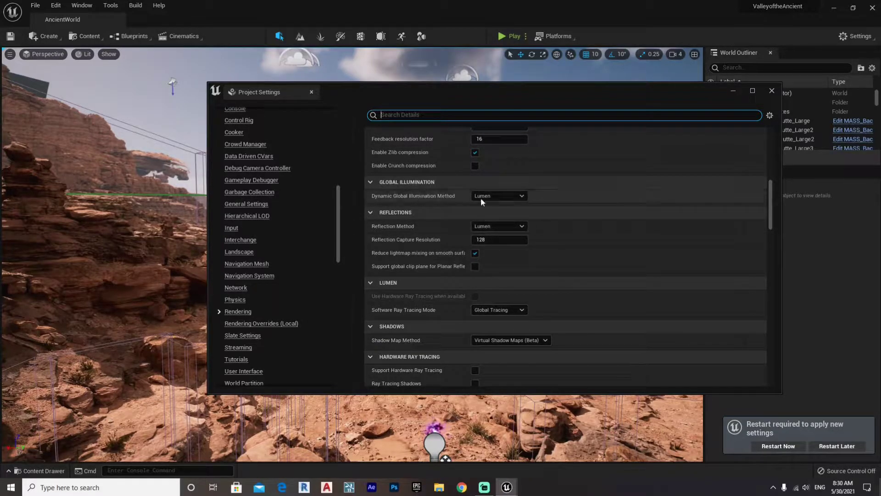
{"action": "left_click", "coordinate": [497, 195]}
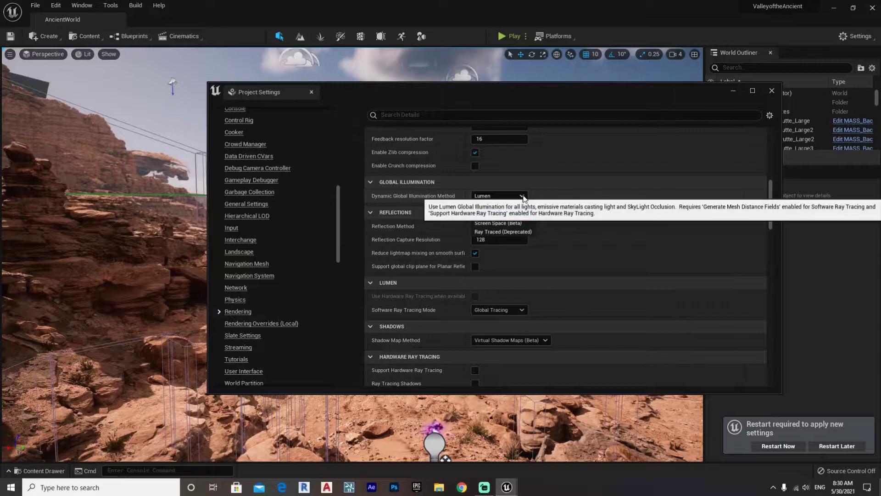
{"action": "left_click", "coordinate": [497, 195]}
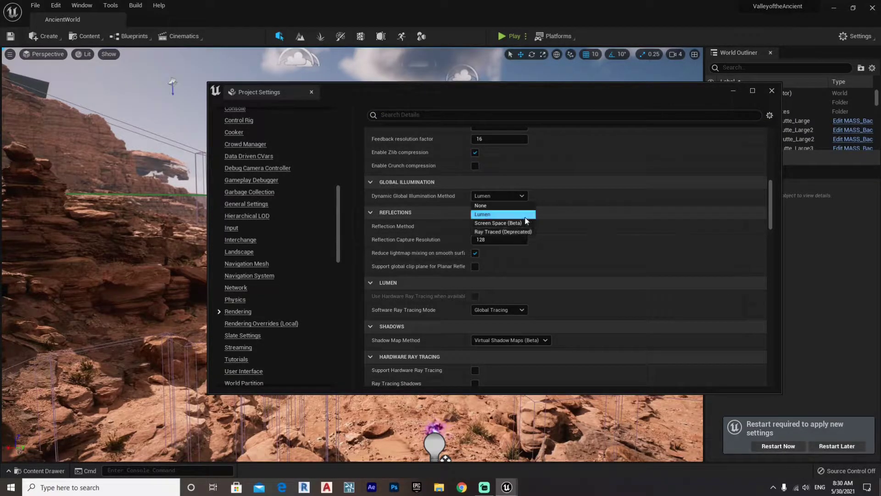
{"action": "mouse_move", "coordinate": [499, 223]}
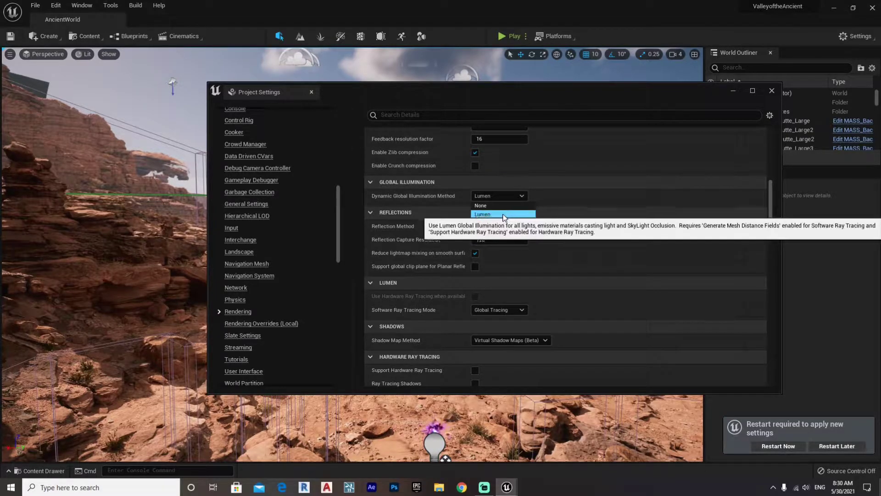
{"action": "left_click", "coordinate": [483, 214]}
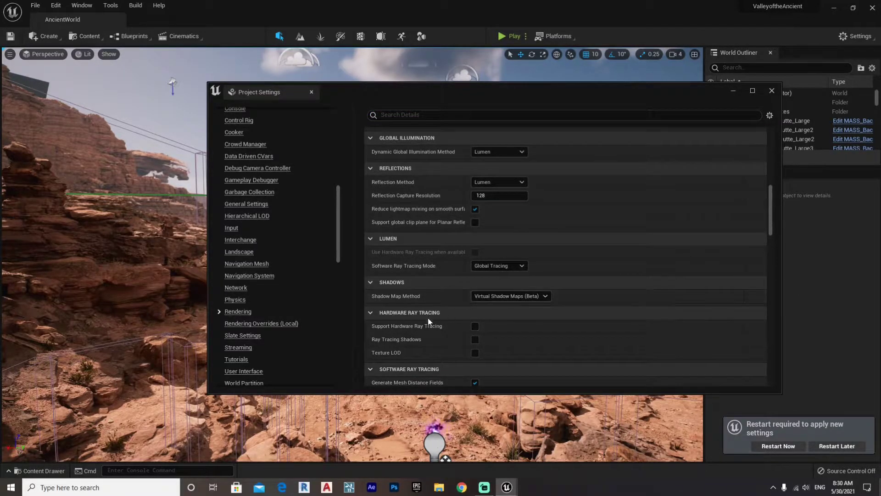
{"action": "mouse_move", "coordinate": [476, 320]}
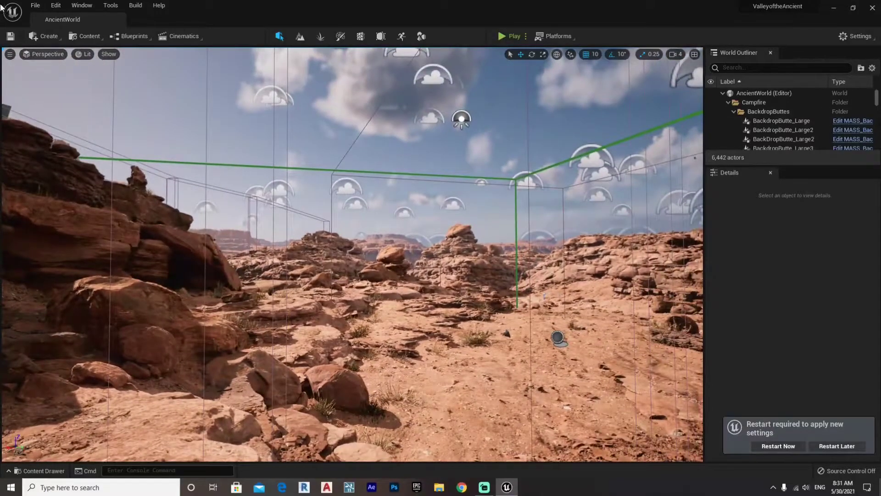
- Reopen Project Settings from the Edit menu, showing AncientGame's Project Description page
{"action": "left_click", "coordinate": [55, 5]}
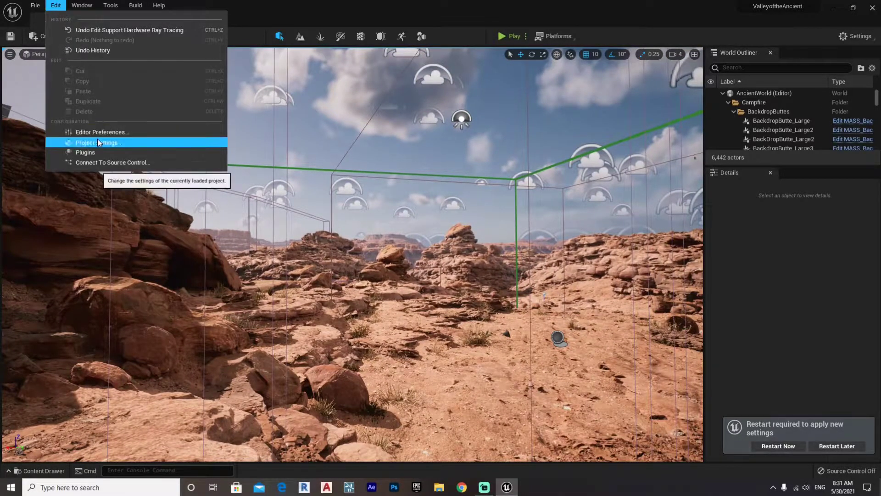
{"action": "left_click", "coordinate": [96, 143]}
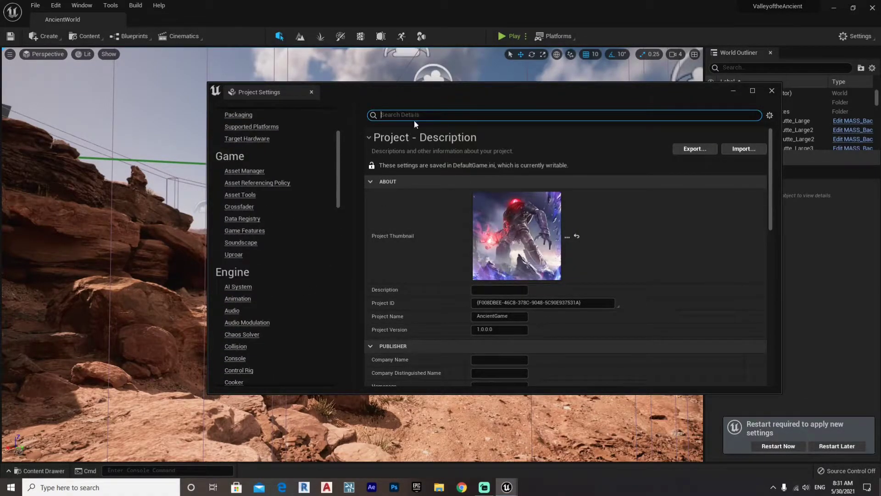
- Search settings for Lumen to confirm Lumen GI and reflections, then close the window
{"action": "type", "text": "LUM"}
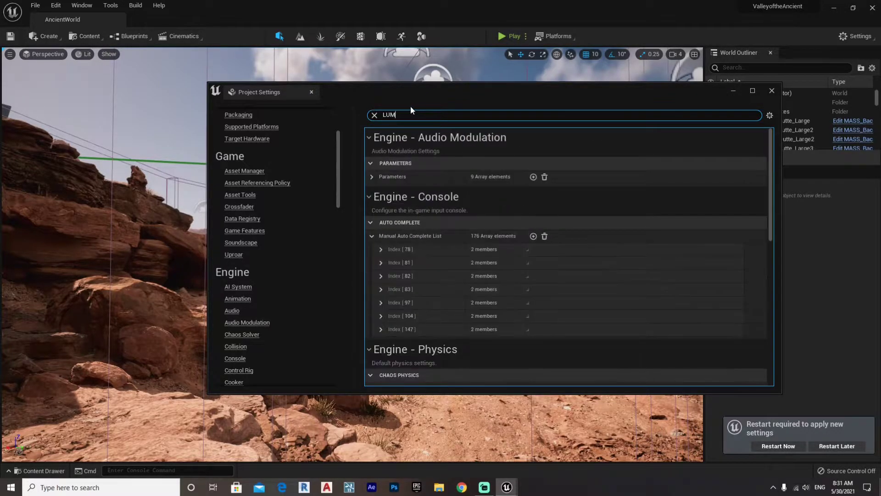
{"action": "type", "text": "EN"}
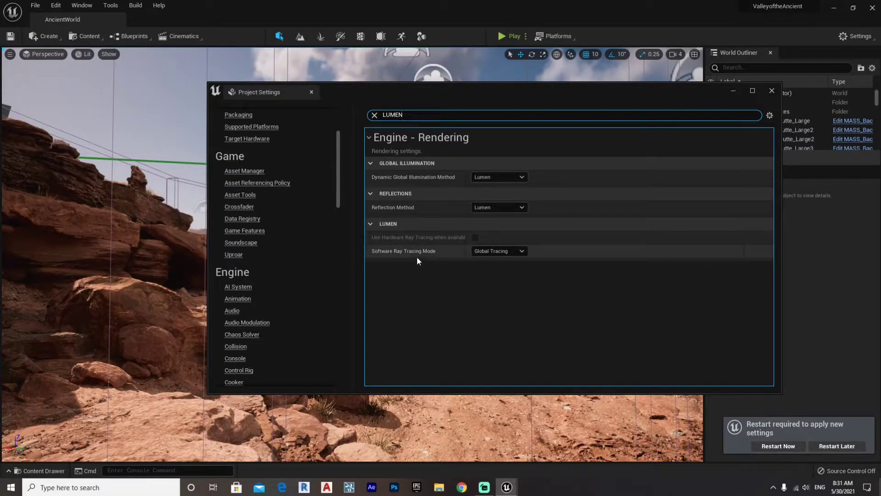
{"action": "mouse_move", "coordinate": [424, 245]}
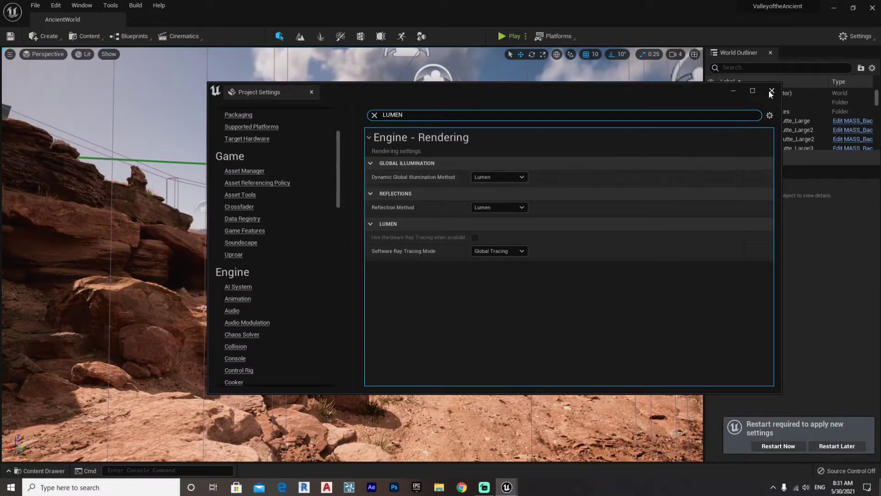
{"action": "left_click", "coordinate": [771, 92]}
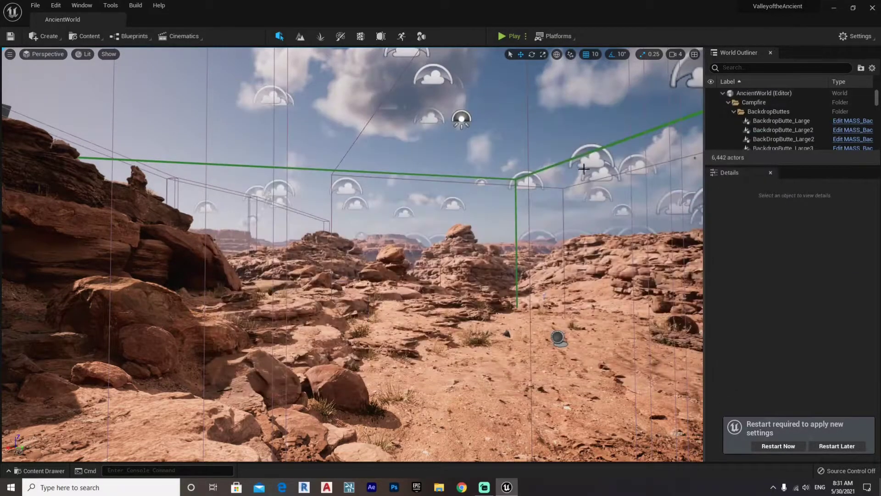